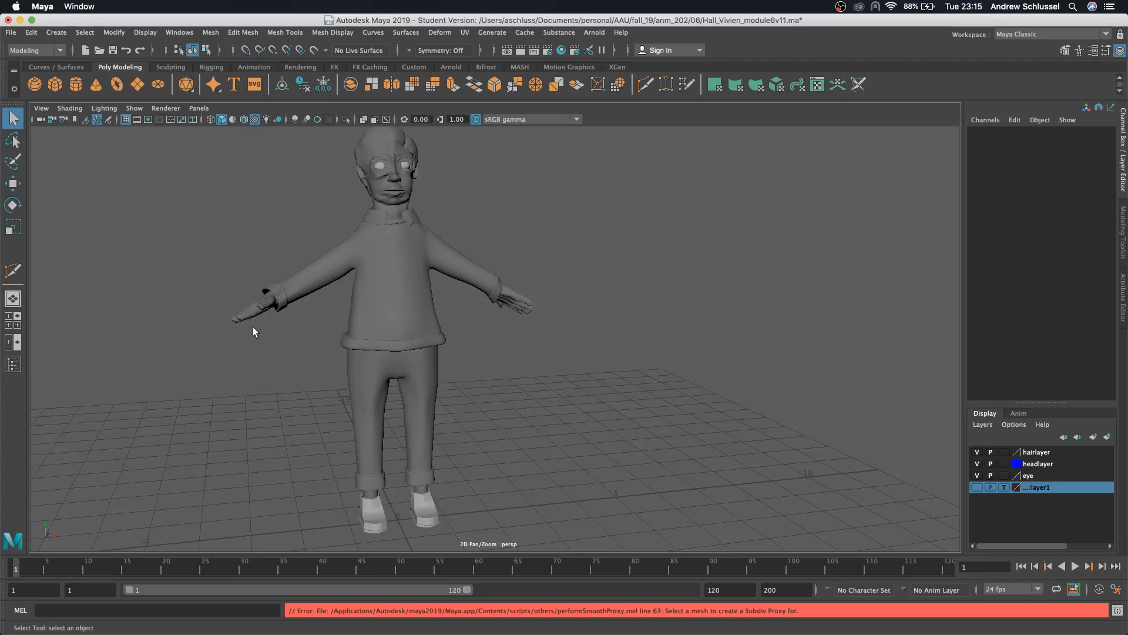
{"action": "mouse_move", "coordinate": [276, 338]}
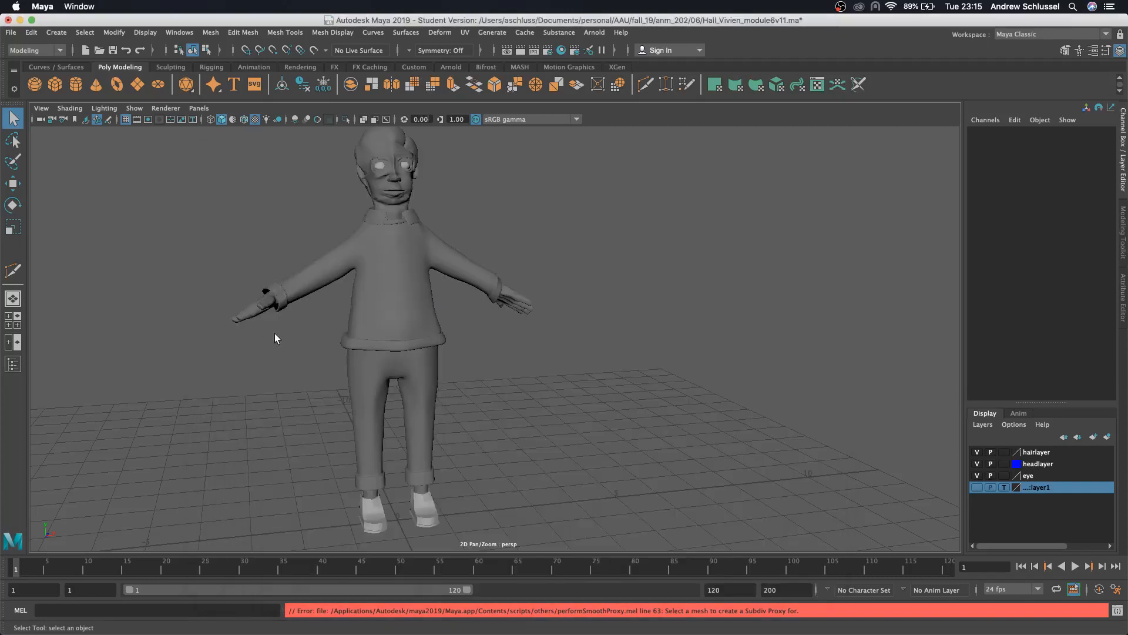
{"action": "mouse_move", "coordinate": [405, 347]}
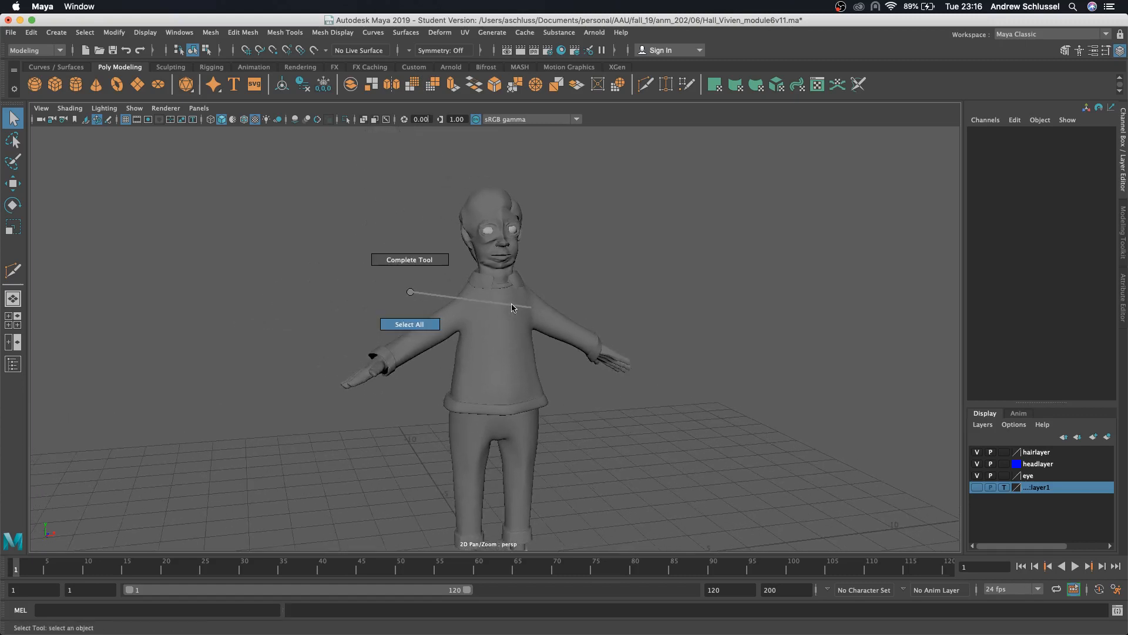
- In Chrome, open the 5.1 character modeling assignment topic and browse to post #013
{"action": "scroll", "scroll_direction": "up", "scroll_amount": 3}
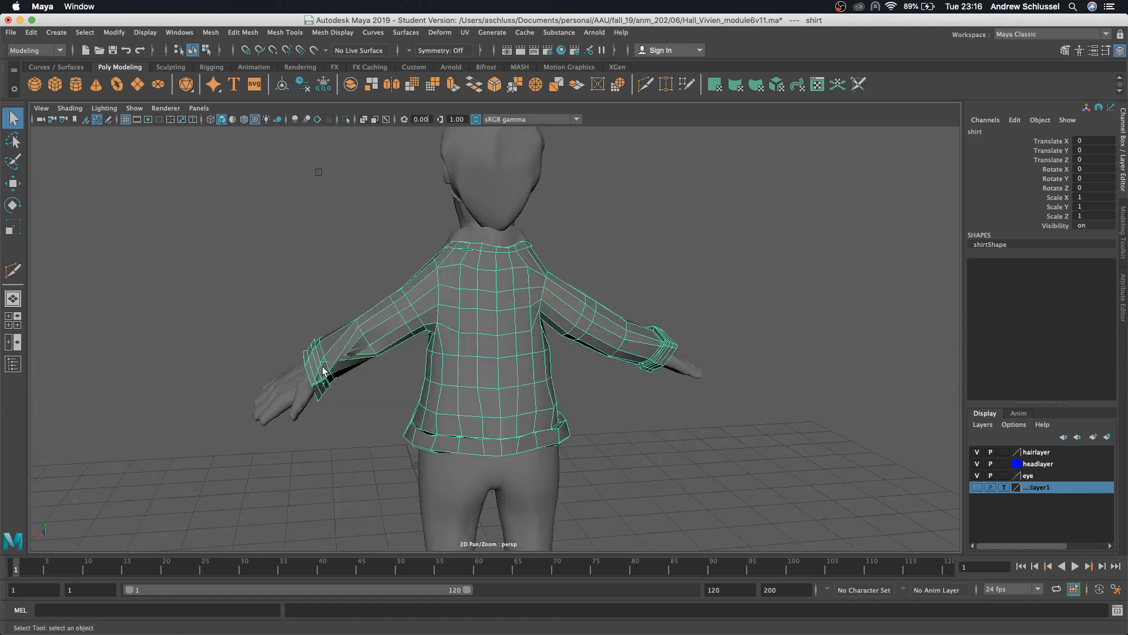
{"action": "key", "text": "3"}
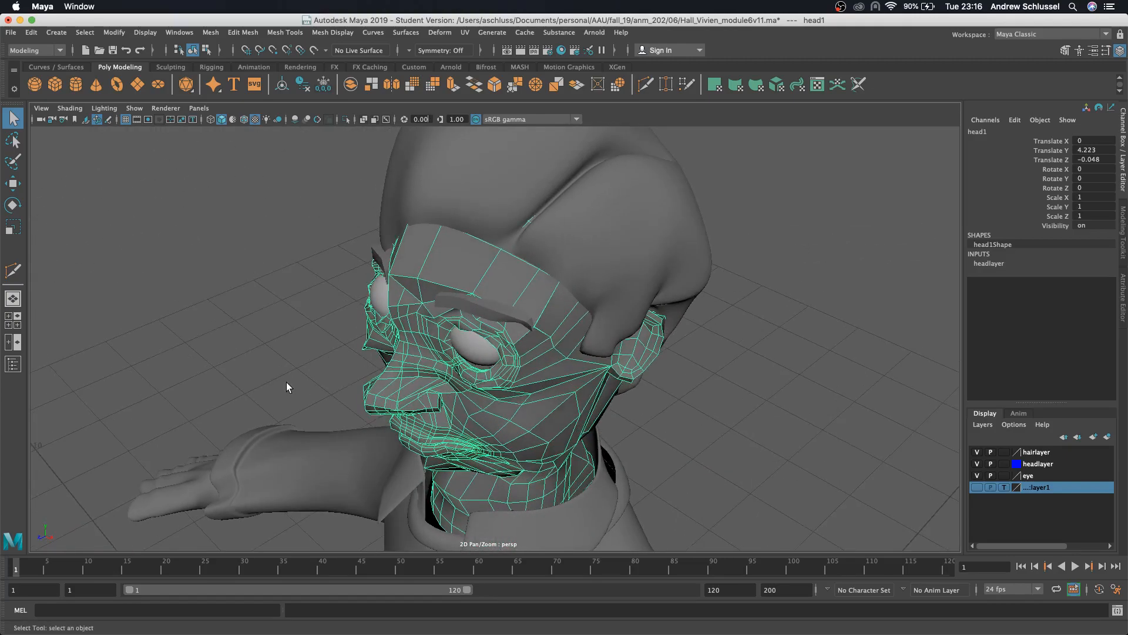
{"action": "mouse_move", "coordinate": [414, 626]}
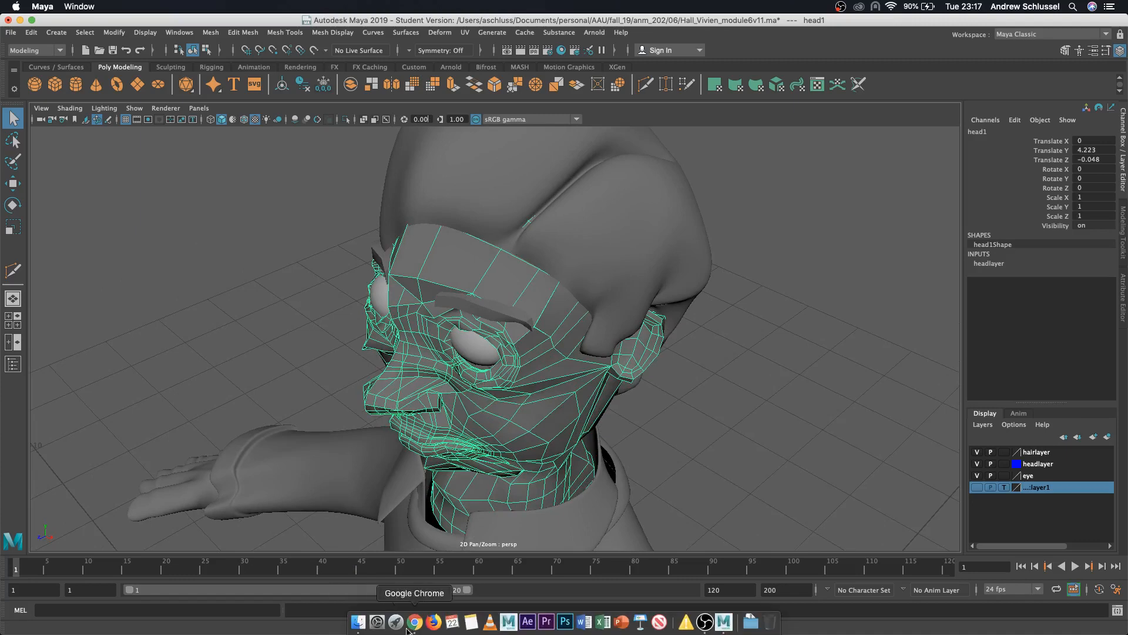
{"action": "left_click", "coordinate": [415, 621]}
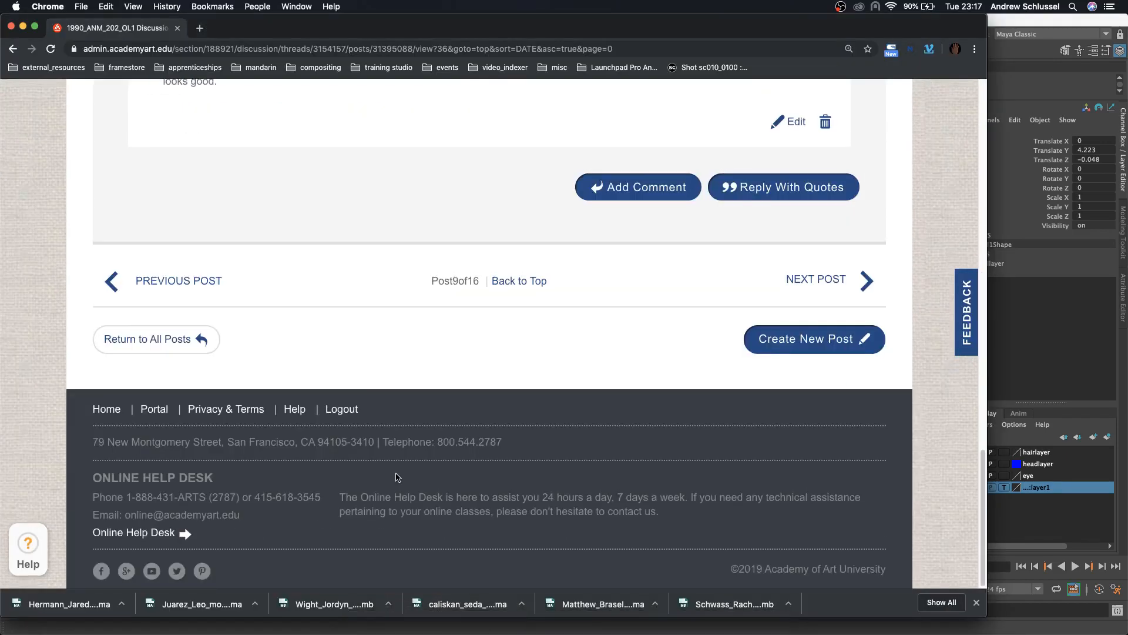
{"action": "scroll", "scroll_direction": "up", "scroll_amount": 3}
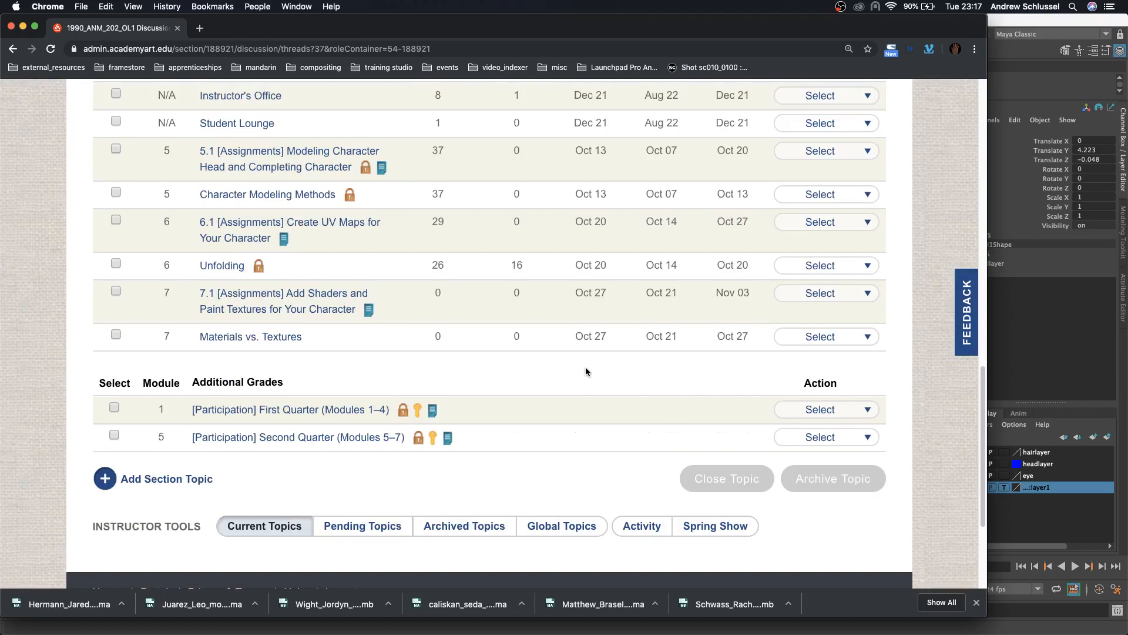
{"action": "scroll", "scroll_direction": "up", "scroll_amount": 3}
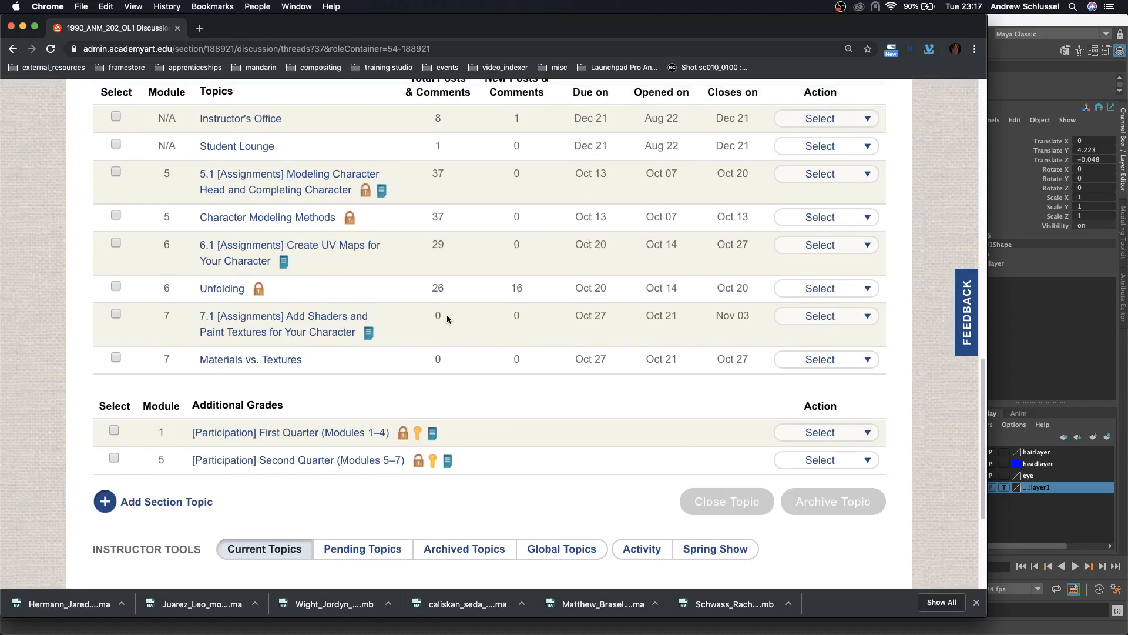
{"action": "mouse_move", "coordinate": [331, 245]}
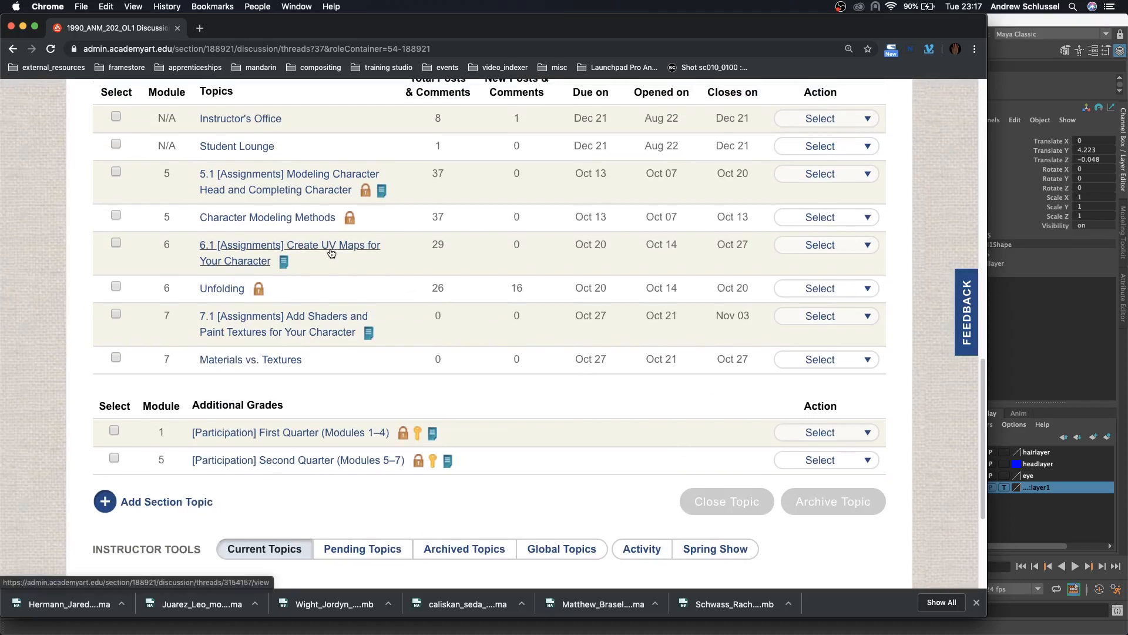
{"action": "left_click", "coordinate": [290, 253]}
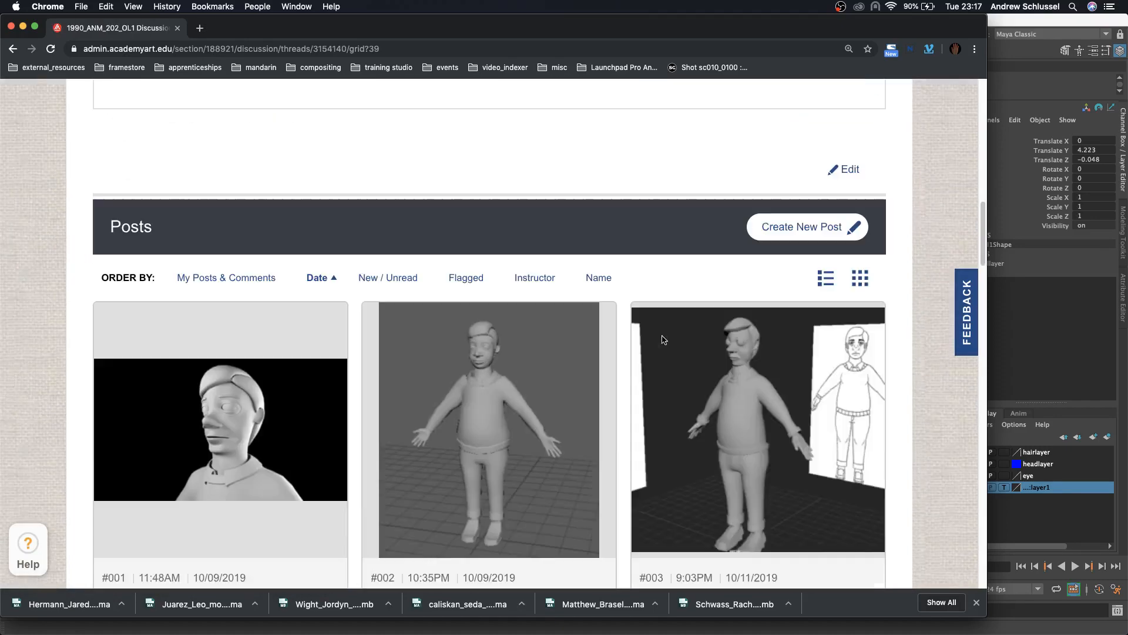
{"action": "scroll", "scroll_direction": "down", "scroll_amount": 3}
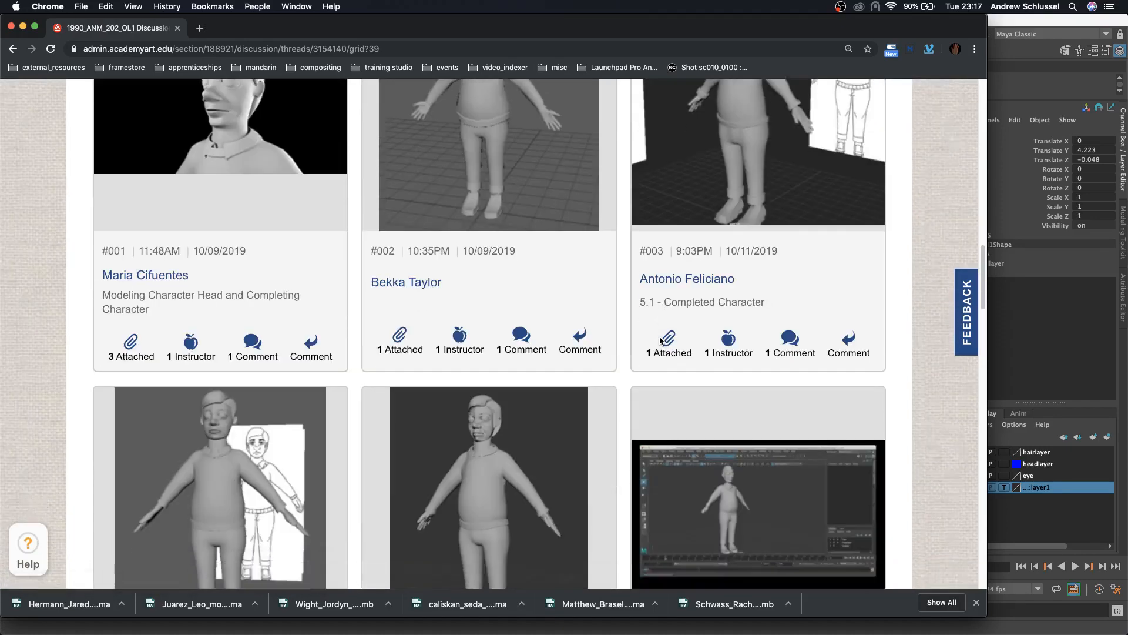
{"action": "scroll", "scroll_direction": "down", "scroll_amount": 3}
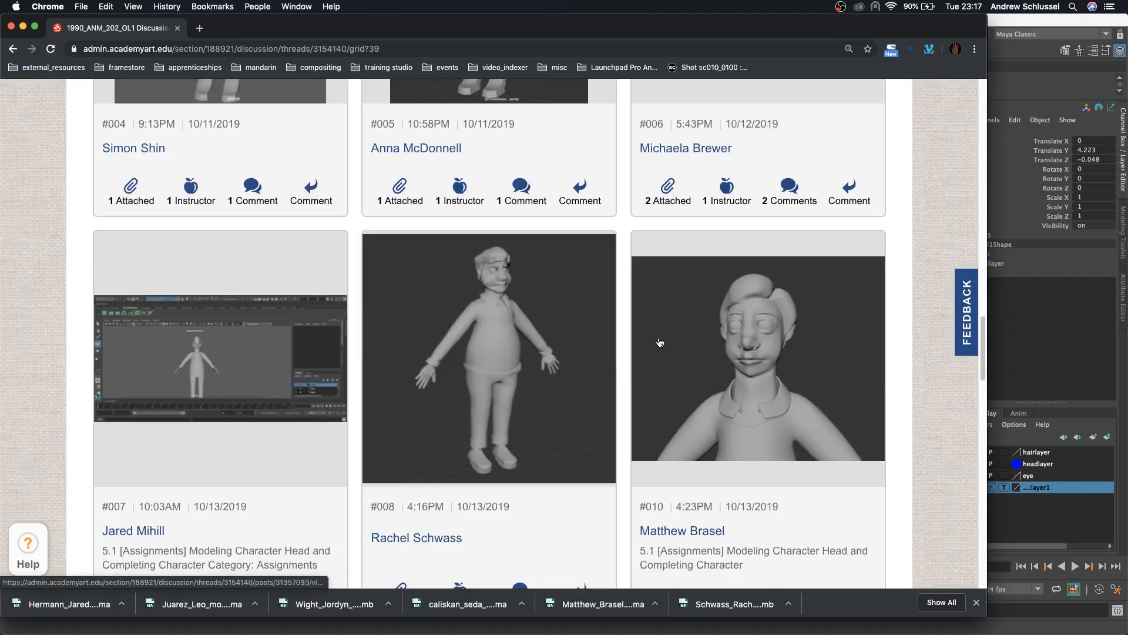
{"action": "scroll", "scroll_direction": "down", "scroll_amount": 3}
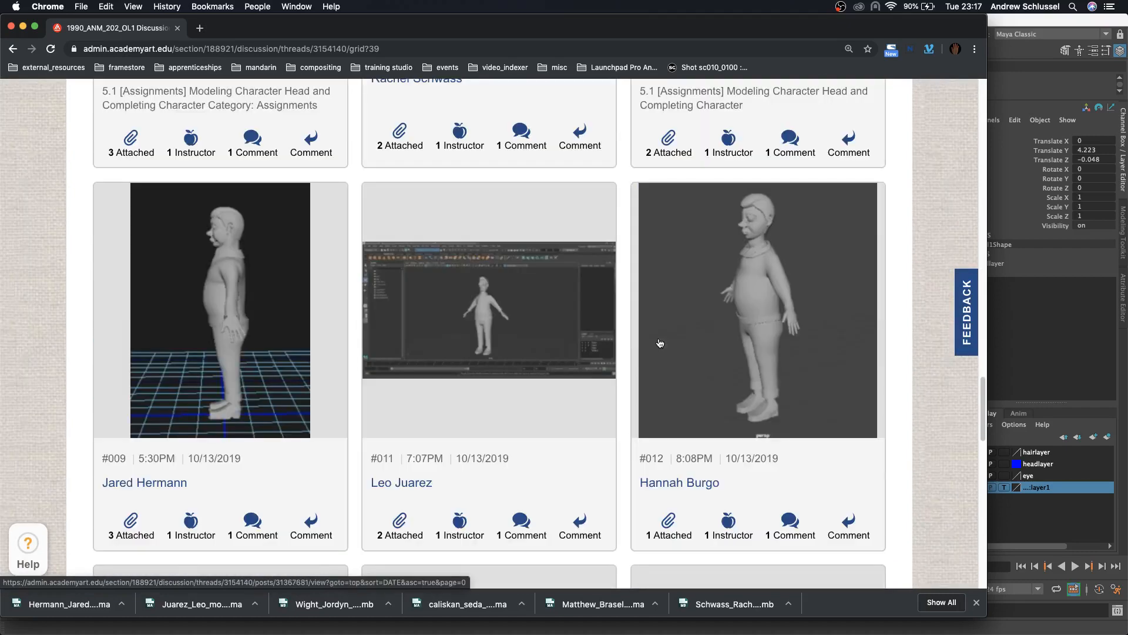
{"action": "scroll", "scroll_direction": "down", "scroll_amount": 3}
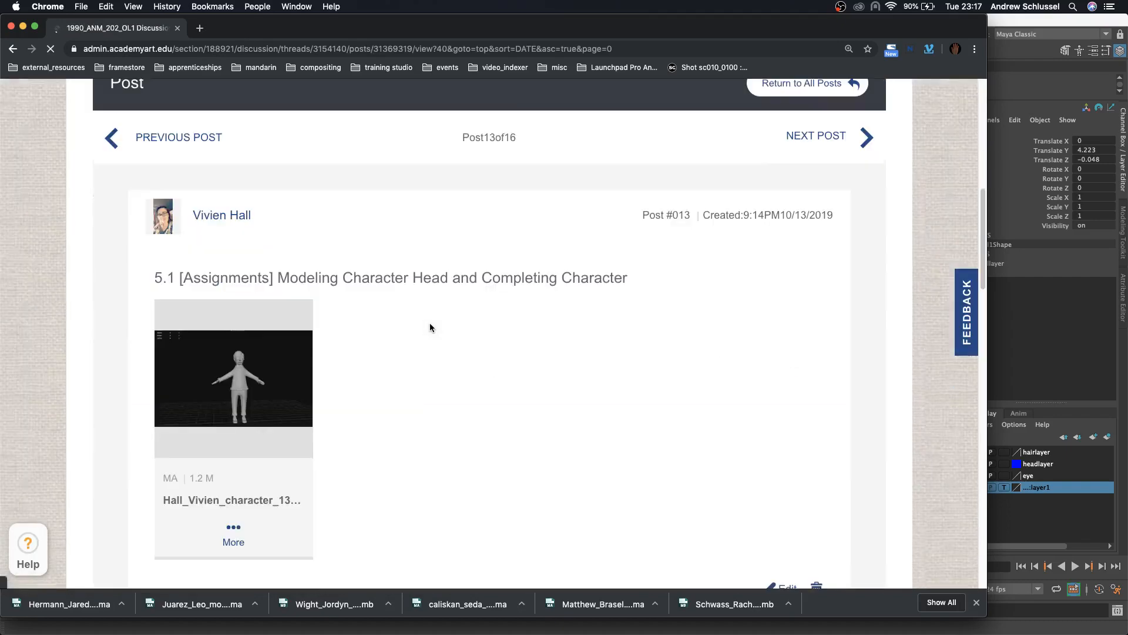
- Play post #013's embedded critique video, then pause it at 0:01
{"action": "scroll", "scroll_direction": "down", "scroll_amount": 3}
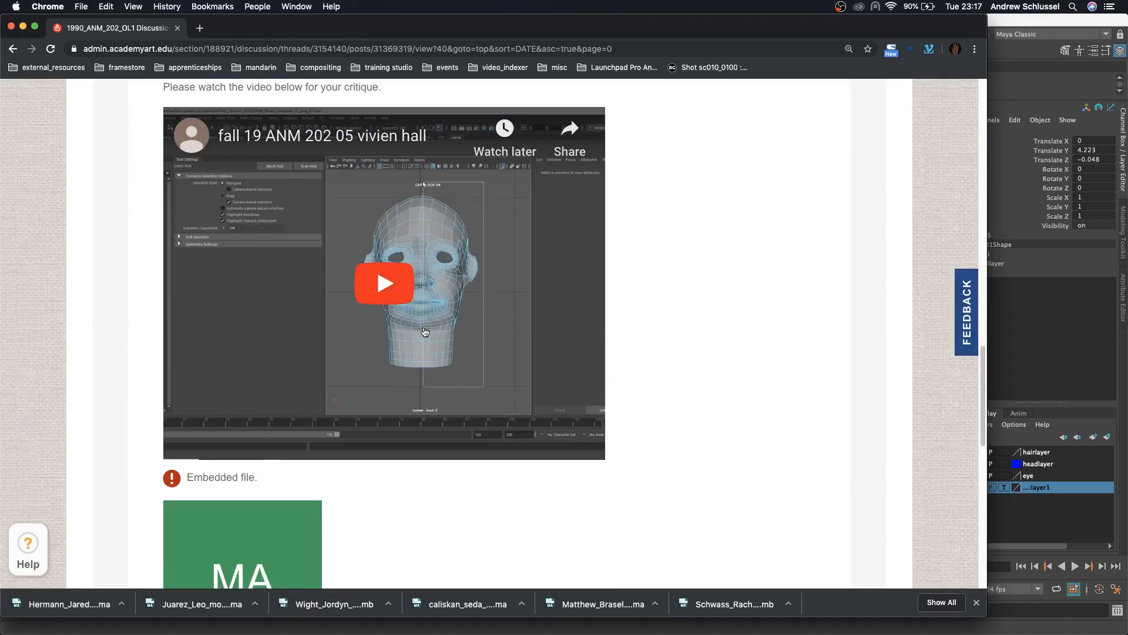
{"action": "left_click", "coordinate": [385, 283]}
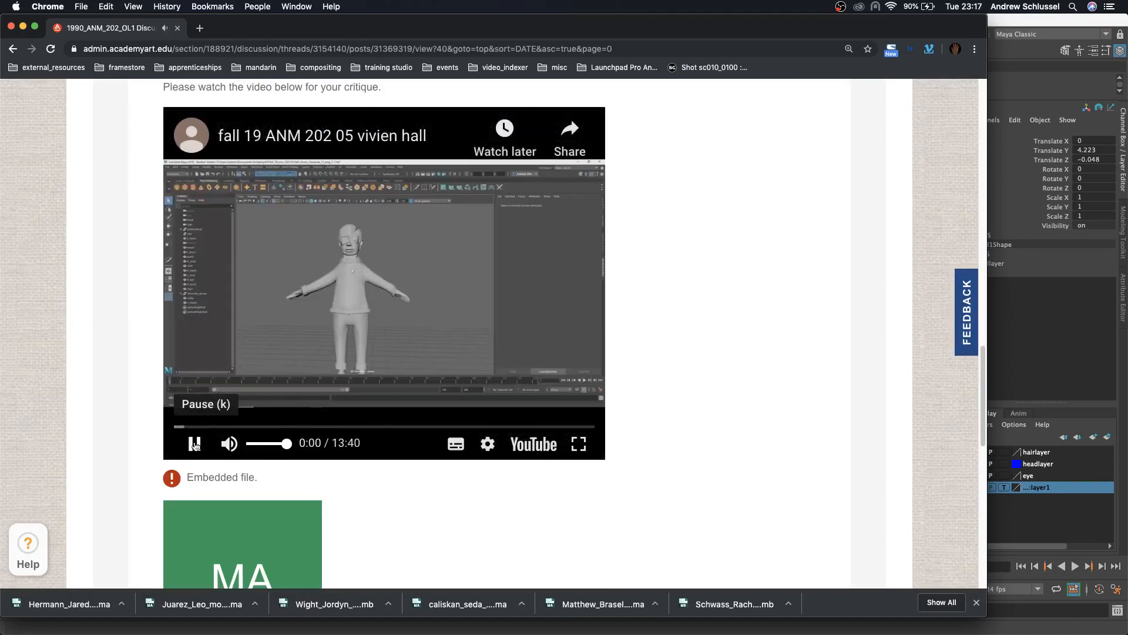
{"action": "left_click", "coordinate": [194, 443]}
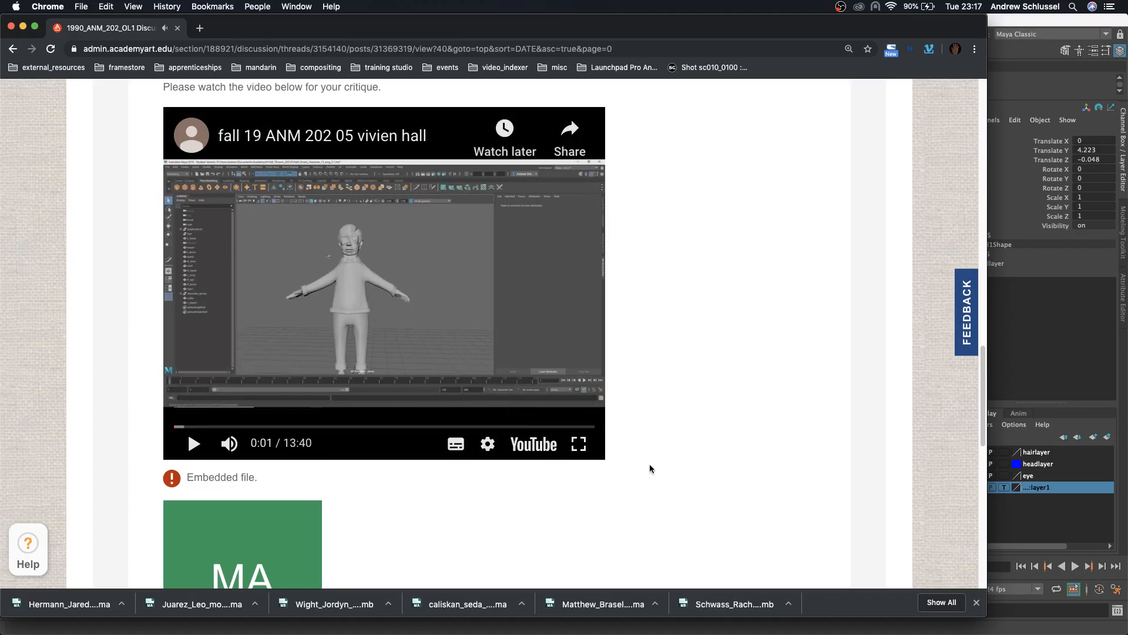
- Move the critique video to 12:53 of 13:40, then switch to Maya's head mesh
{"action": "left_click", "coordinate": [579, 443]}
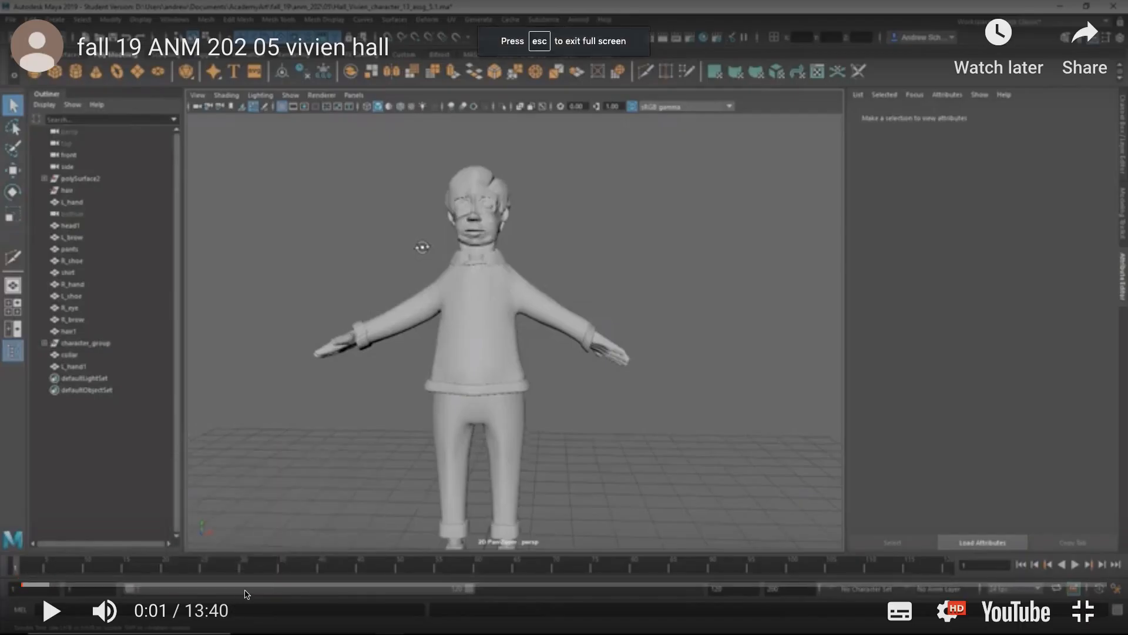
{"action": "mouse_move", "coordinate": [455, 584]}
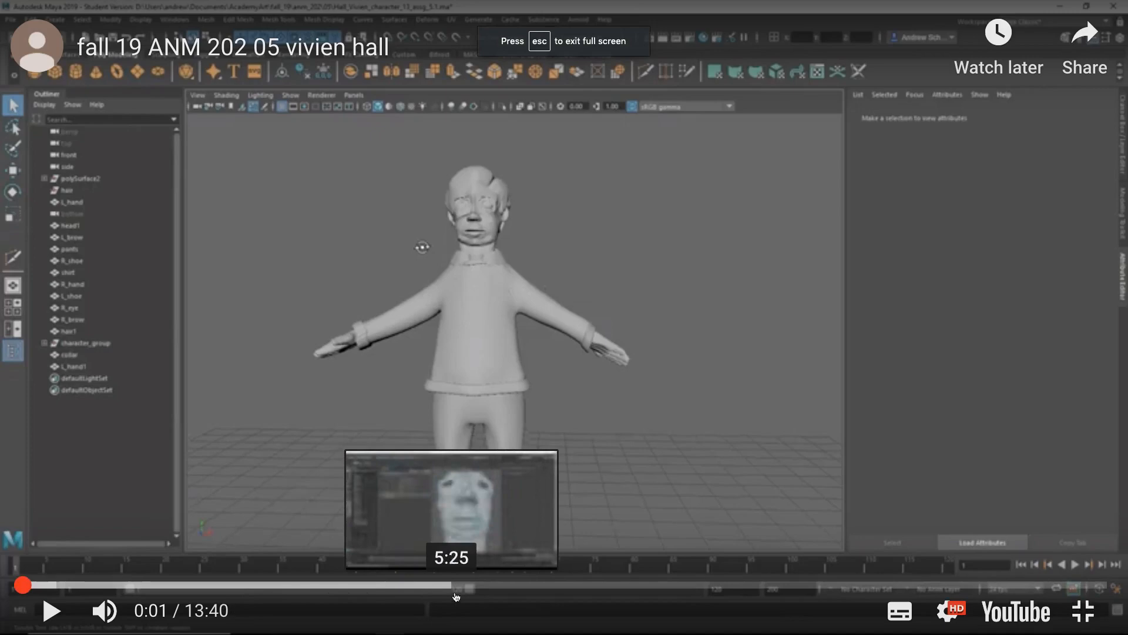
{"action": "mouse_move", "coordinate": [687, 473]}
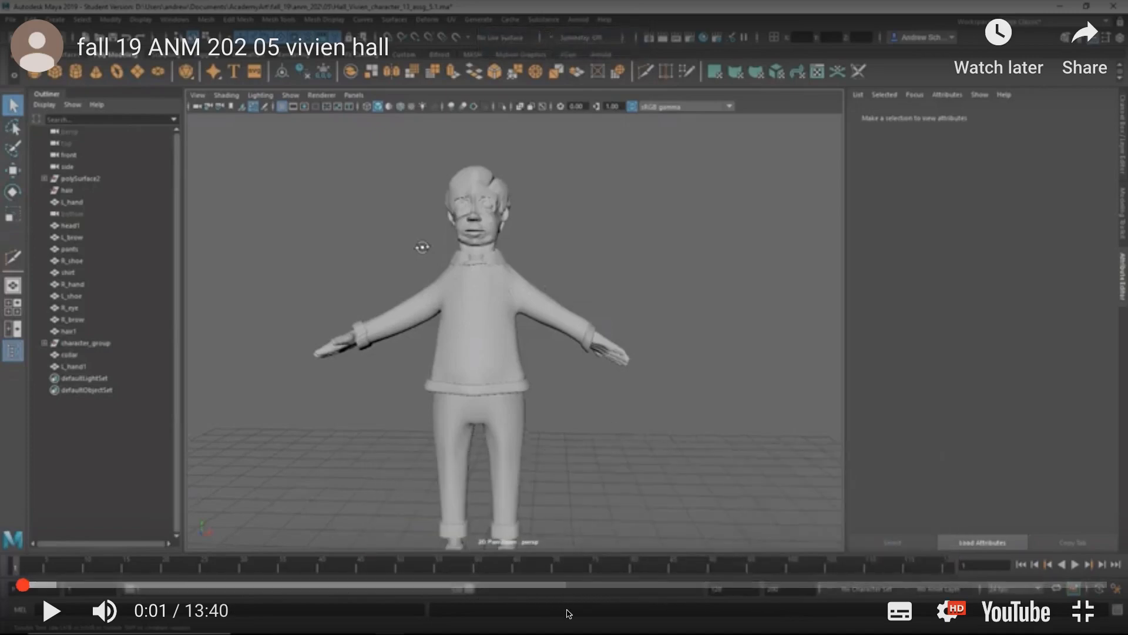
{"action": "mouse_move", "coordinate": [481, 586]}
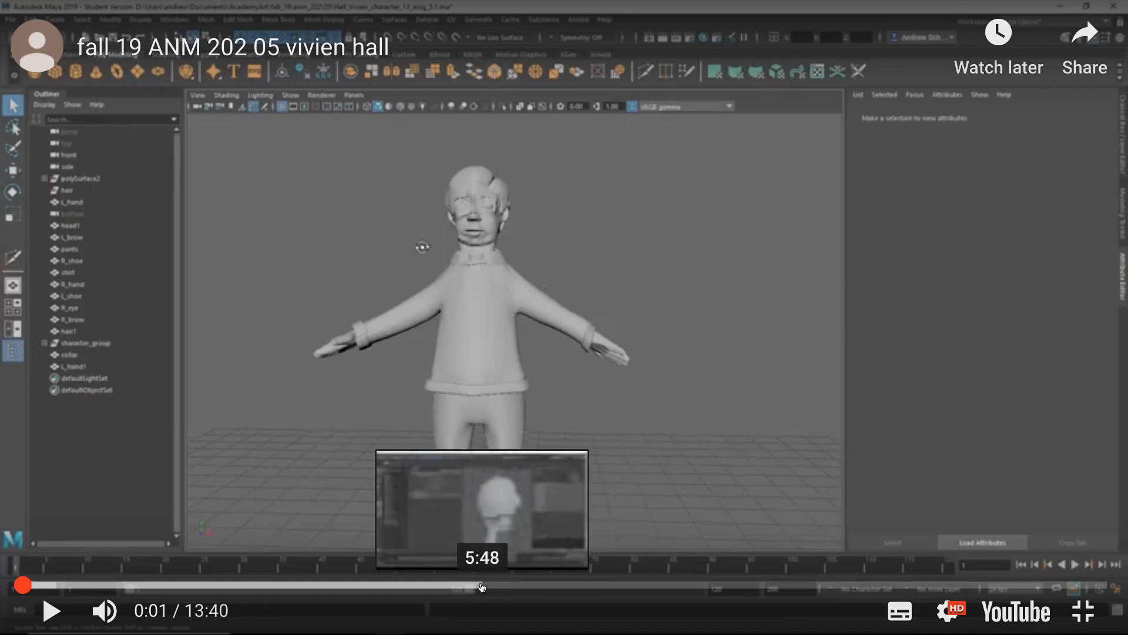
{"action": "mouse_move", "coordinate": [253, 574]}
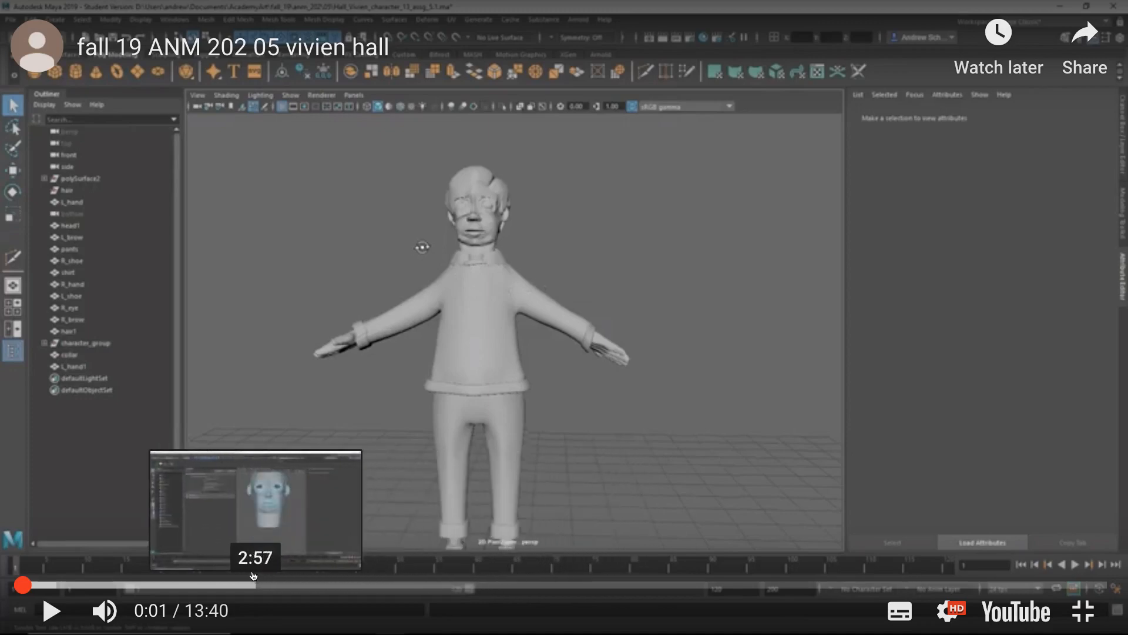
{"action": "mouse_move", "coordinate": [178, 586]}
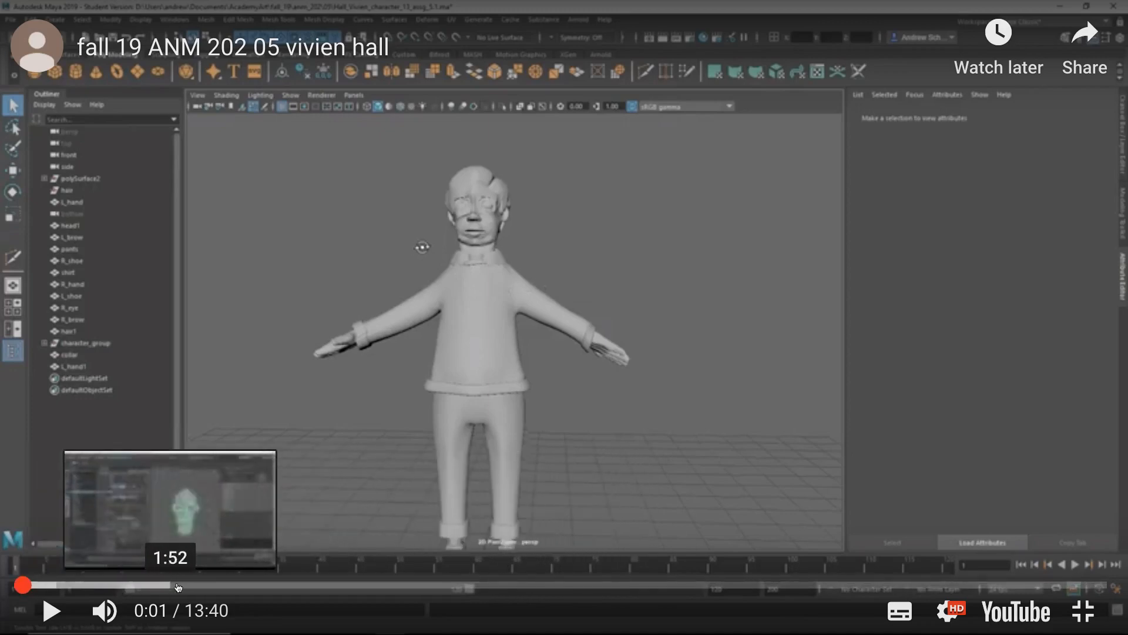
{"action": "mouse_move", "coordinate": [646, 586]}
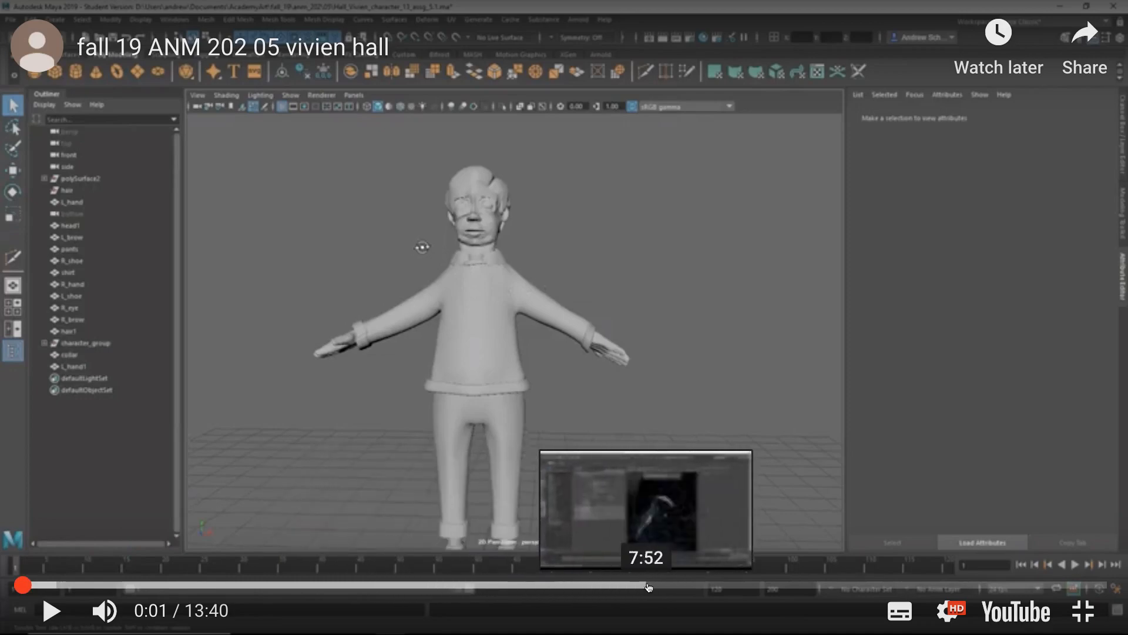
{"action": "mouse_move", "coordinate": [898, 611]}
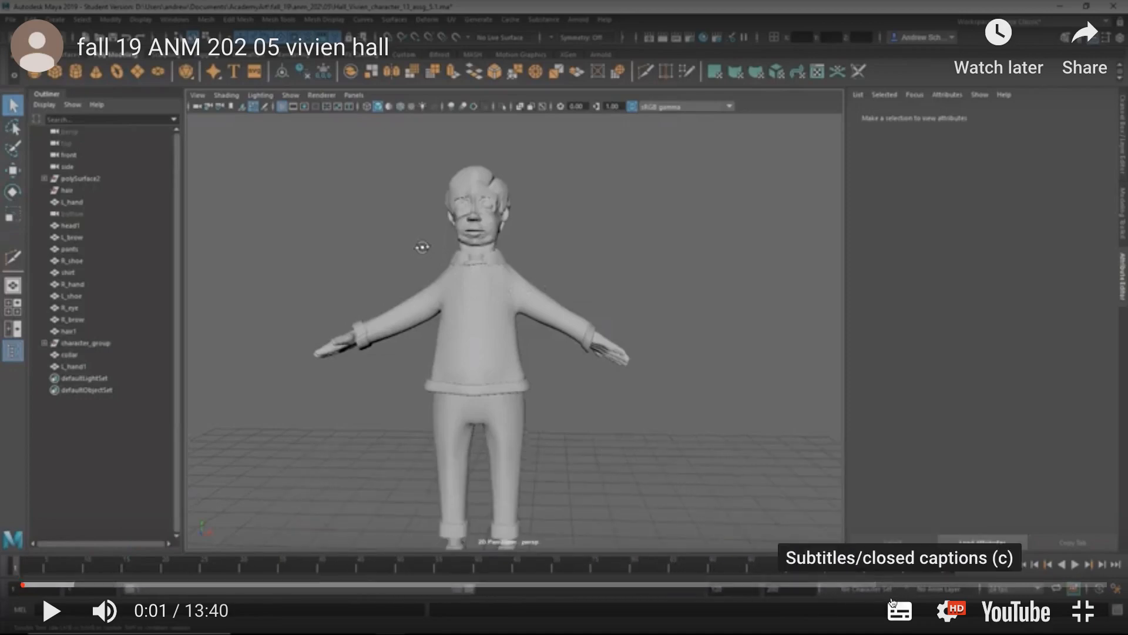
{"action": "mouse_move", "coordinate": [1017, 585]}
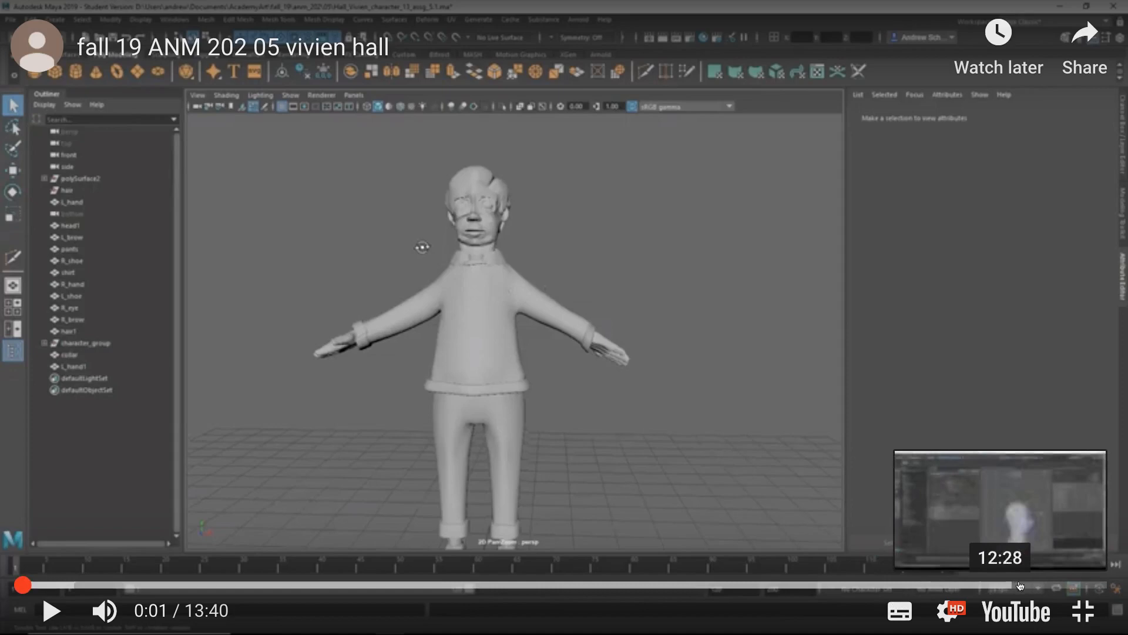
{"action": "mouse_move", "coordinate": [1045, 584]}
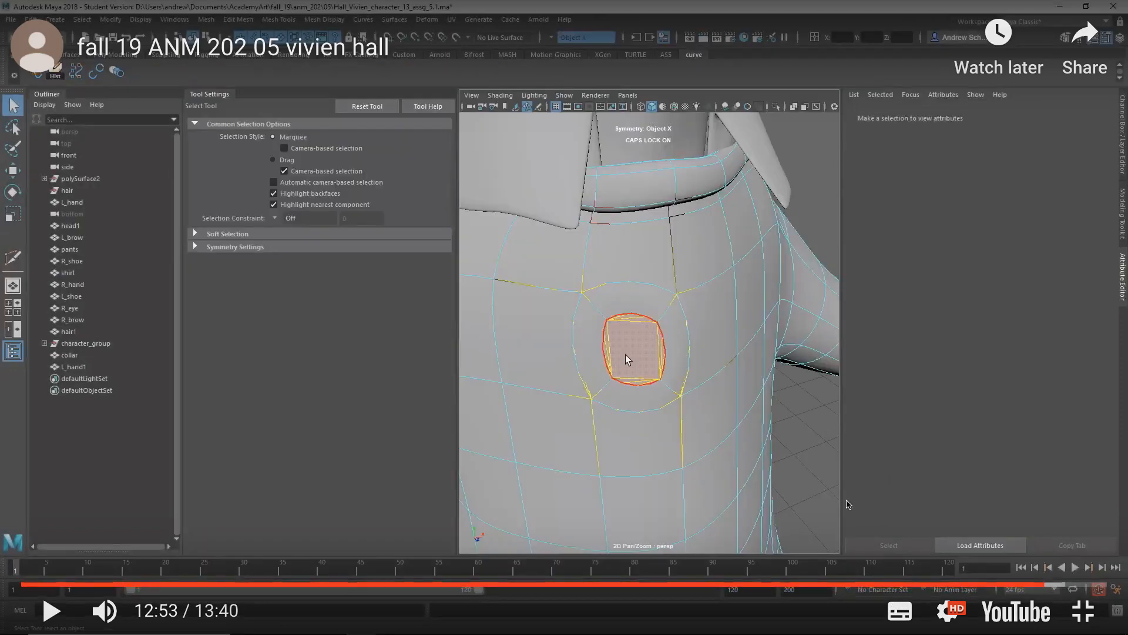
{"action": "mouse_move", "coordinate": [643, 336]}
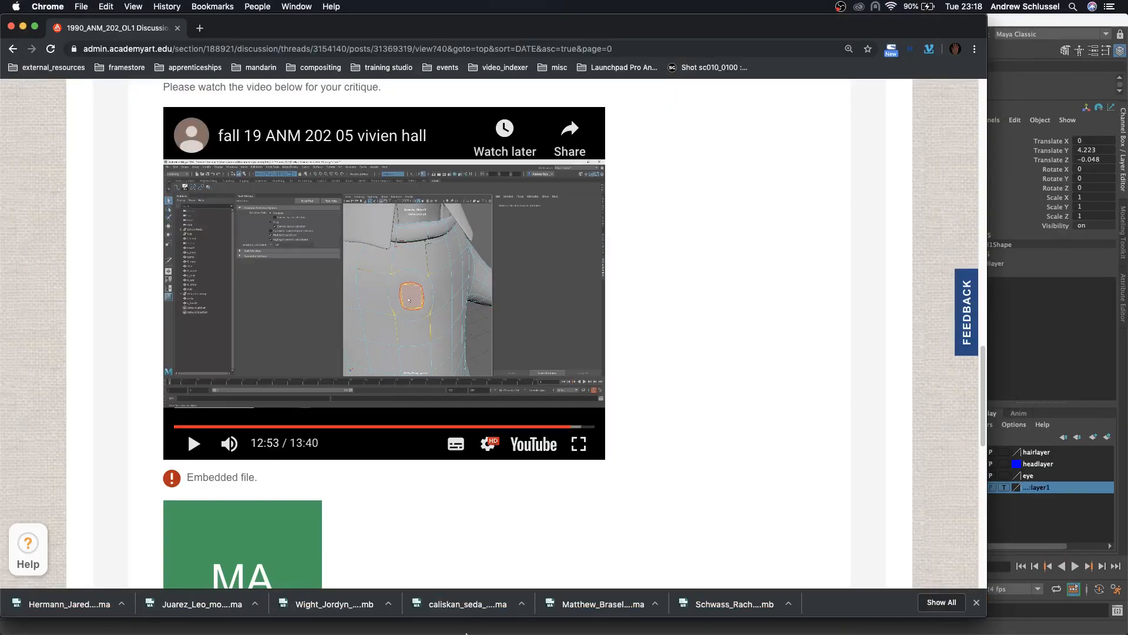
{"action": "mouse_move", "coordinate": [507, 622]}
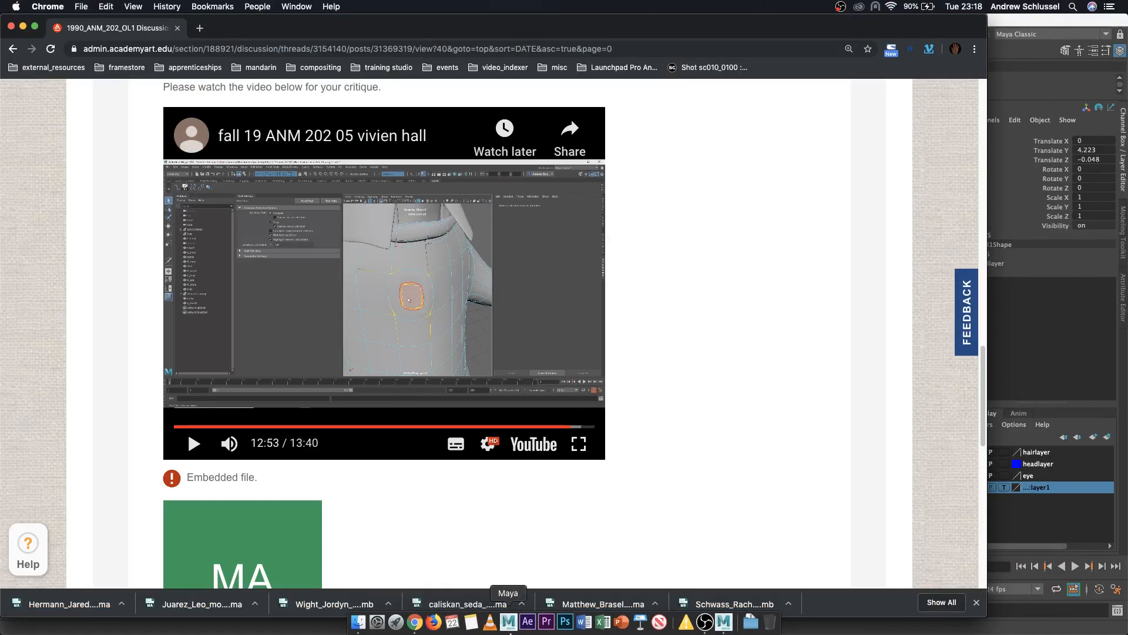
{"action": "mouse_move", "coordinate": [724, 622]}
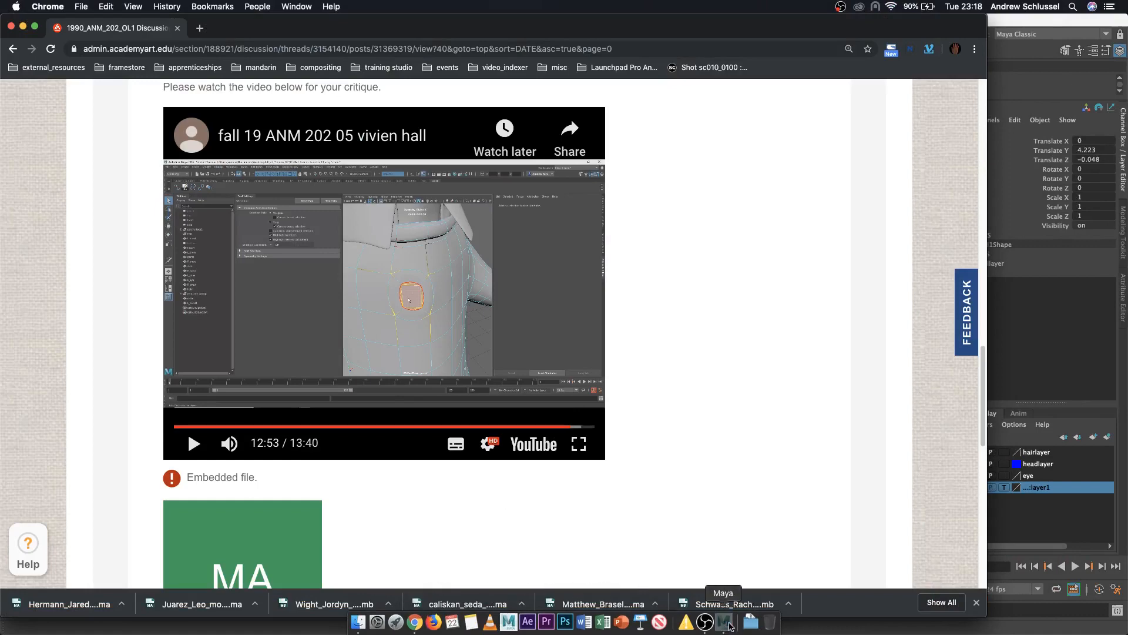
{"action": "left_click", "coordinate": [728, 622]}
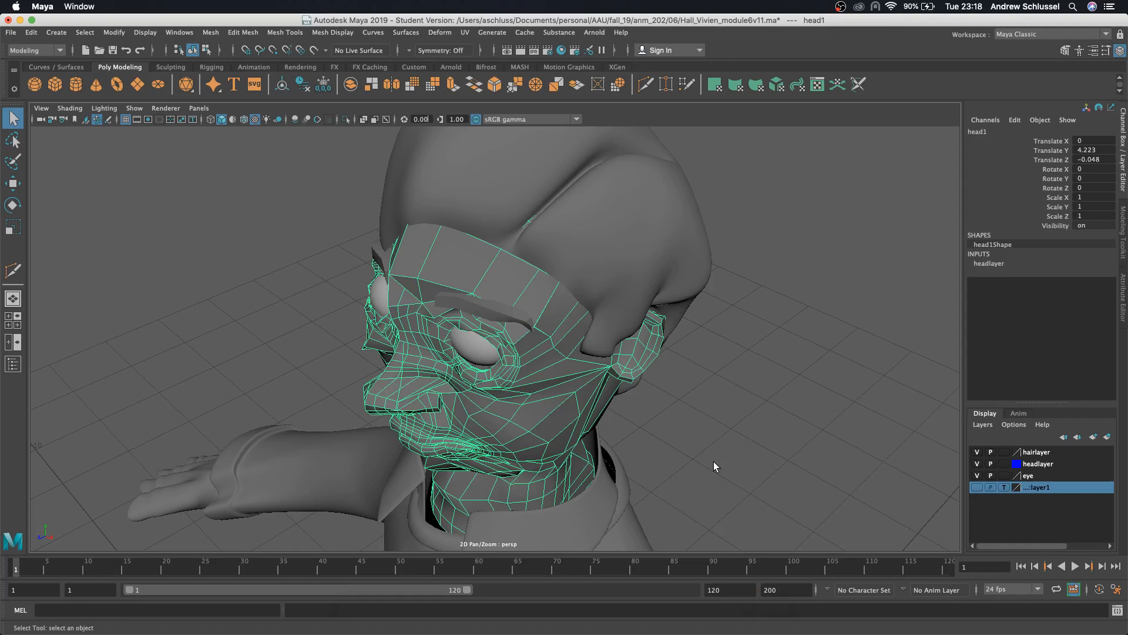
{"action": "mouse_move", "coordinate": [625, 430]}
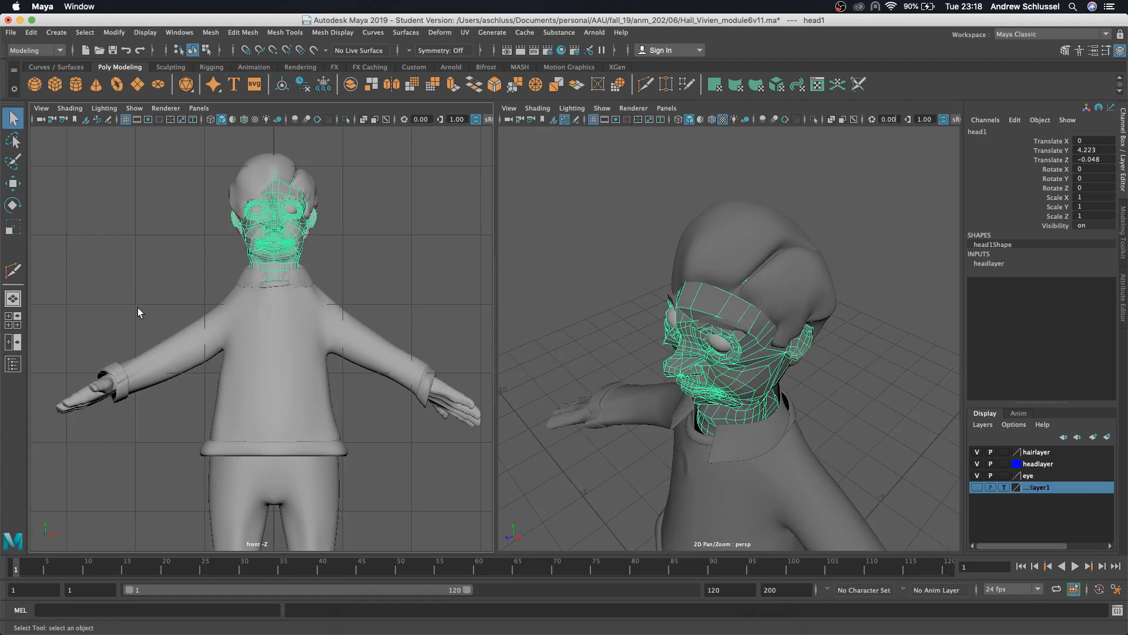
{"action": "mouse_move", "coordinate": [250, 308]}
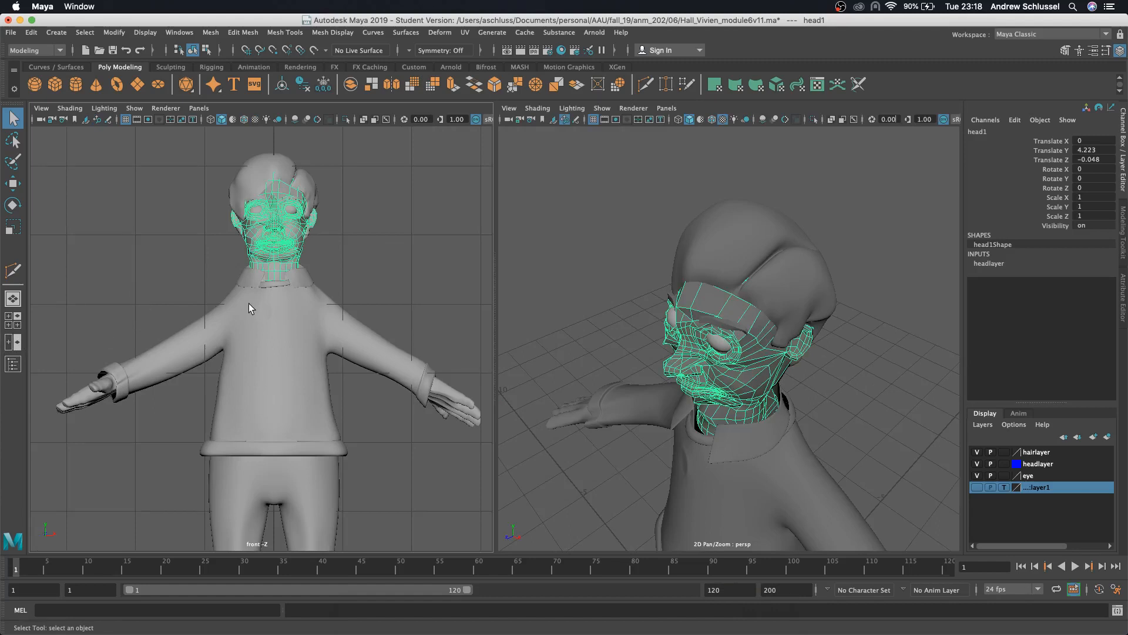
{"action": "mouse_move", "coordinate": [283, 281]}
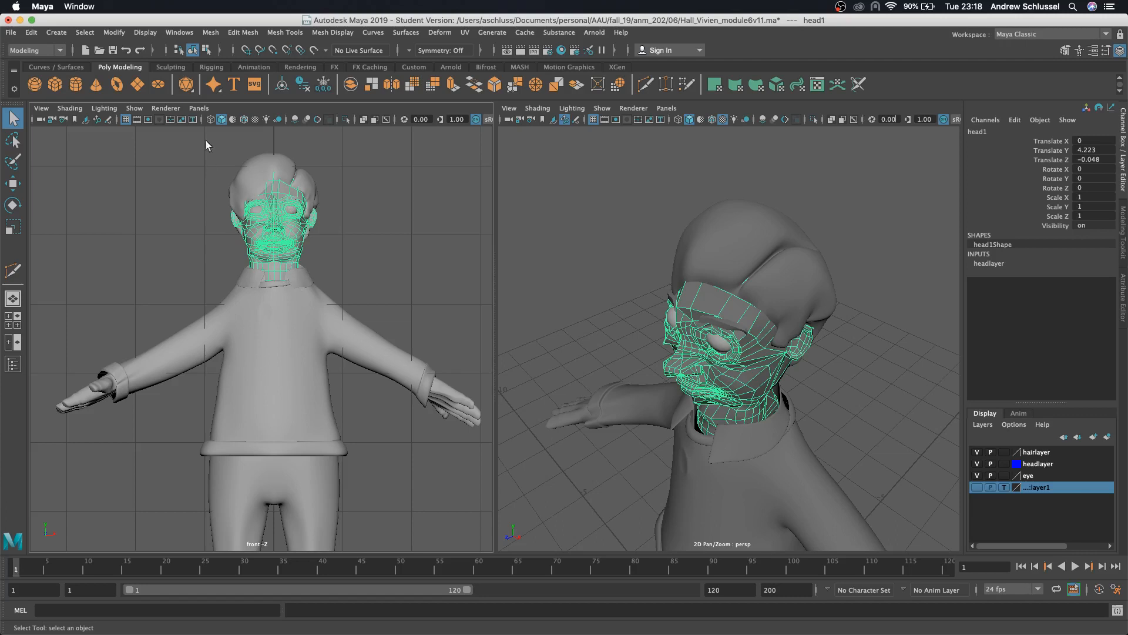
- Open the Panels > Panel editor list in the front view of the two-pane layout
{"action": "left_click", "coordinate": [199, 108]}
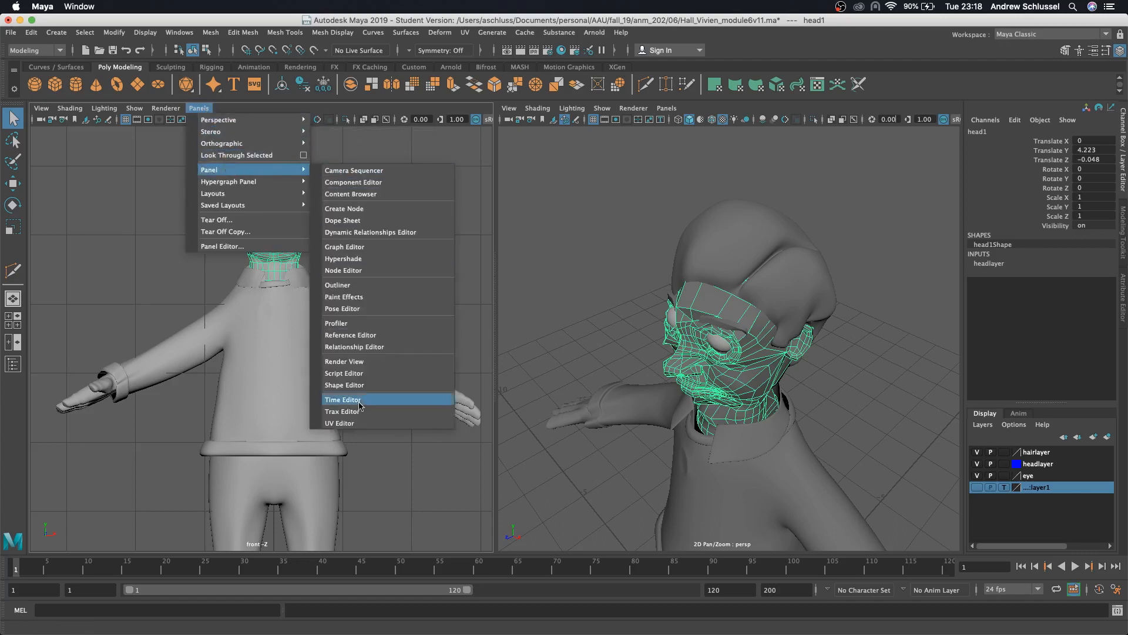
- Turn the front view into the UV Editor, toggle shell display, and select the shirt mesh
{"action": "left_click", "coordinate": [340, 422]}
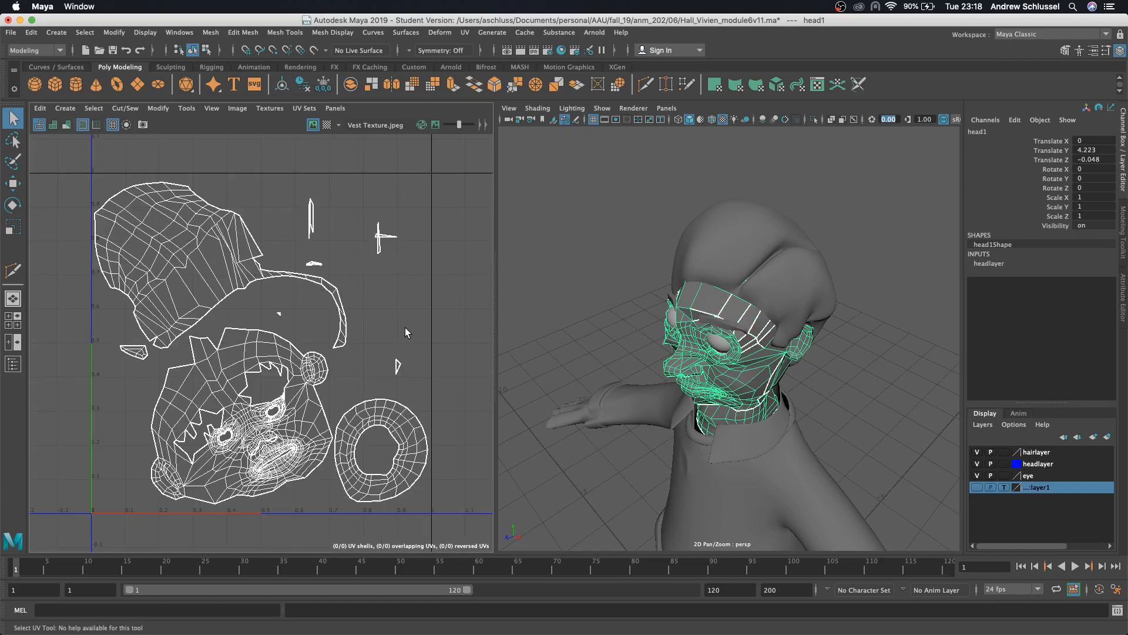
{"action": "mouse_move", "coordinate": [405, 333]}
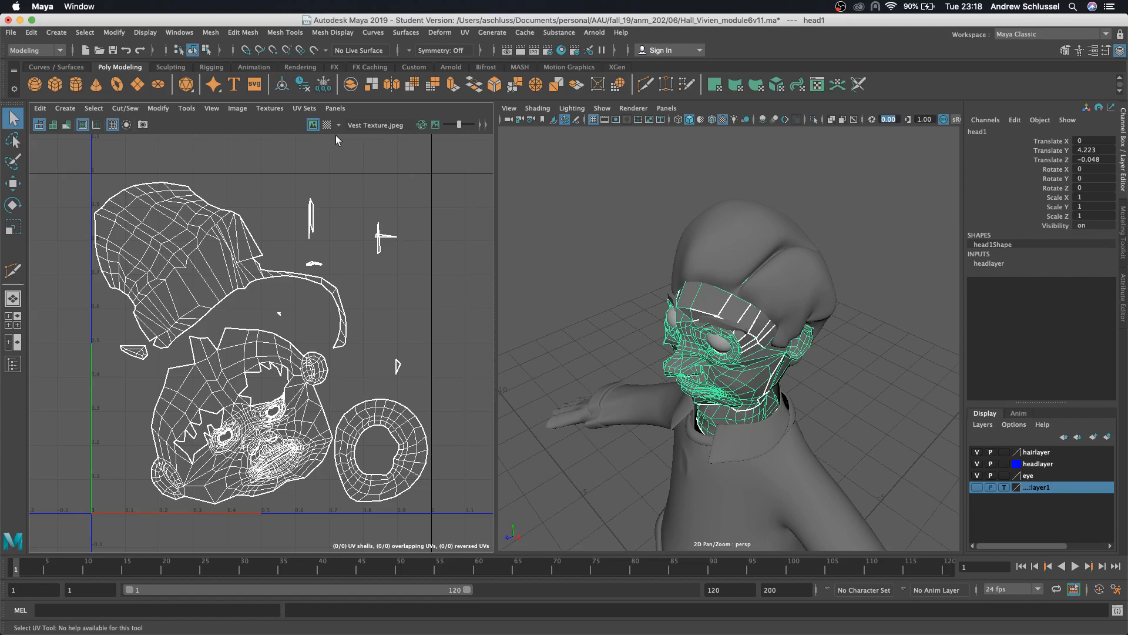
{"action": "left_click", "coordinate": [327, 124]}
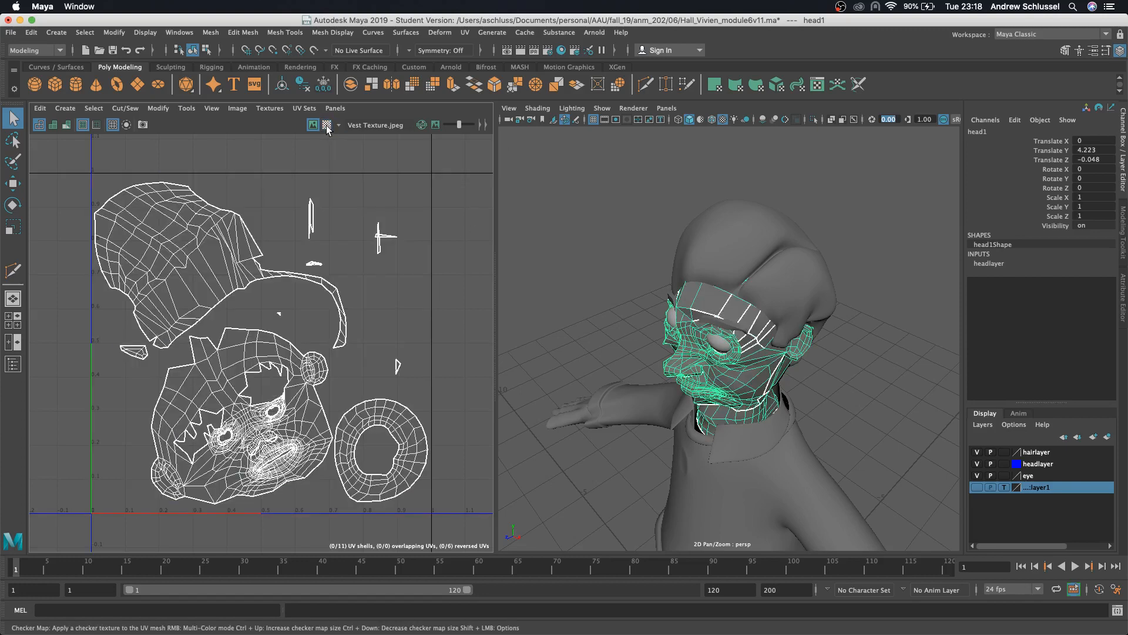
{"action": "left_click", "coordinate": [326, 124]}
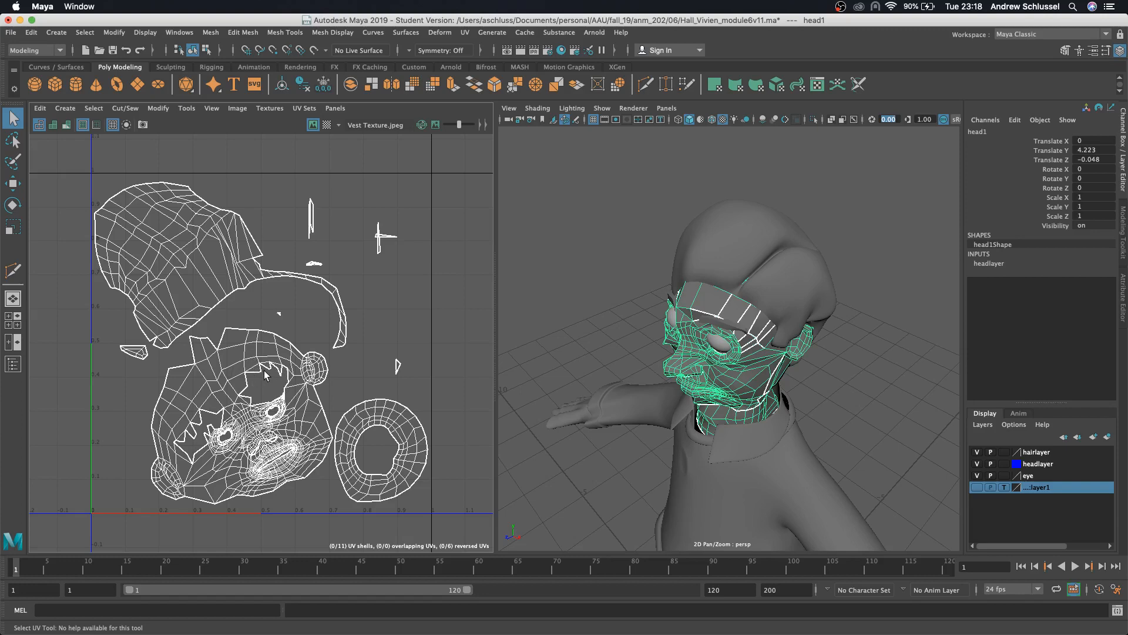
{"action": "mouse_move", "coordinate": [369, 192]}
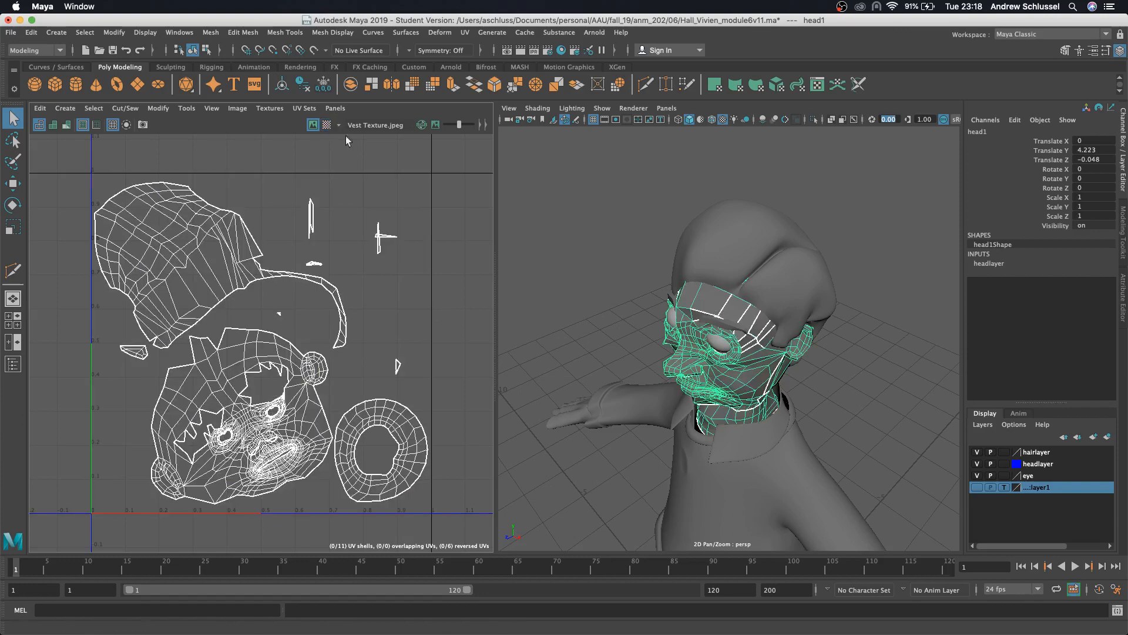
{"action": "left_click", "coordinate": [719, 468]}
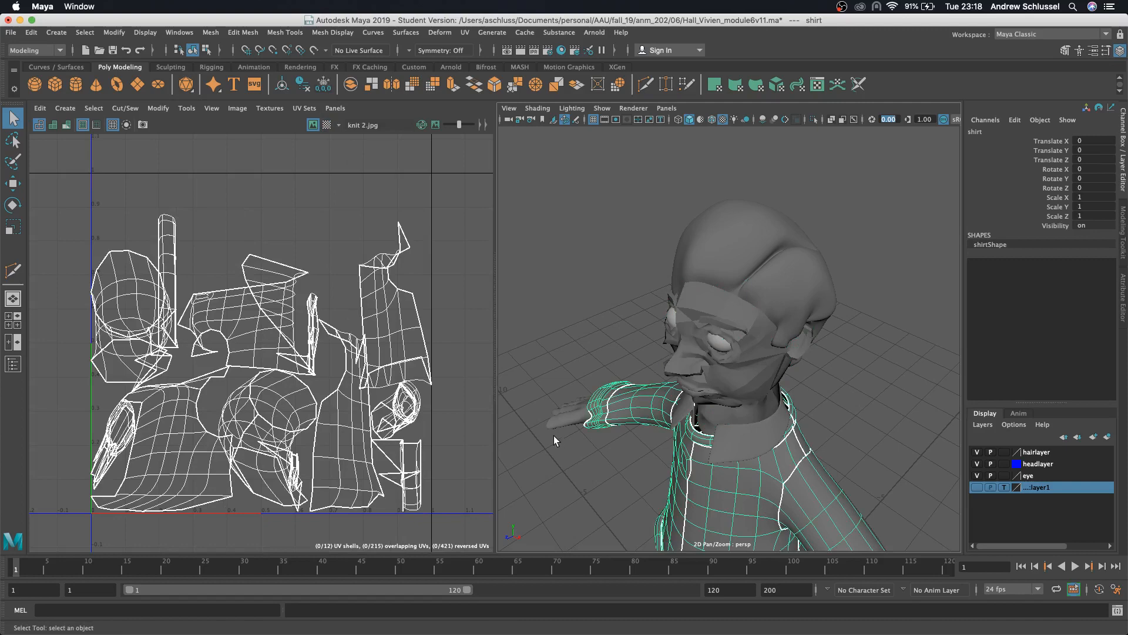
{"action": "mouse_move", "coordinate": [483, 410]}
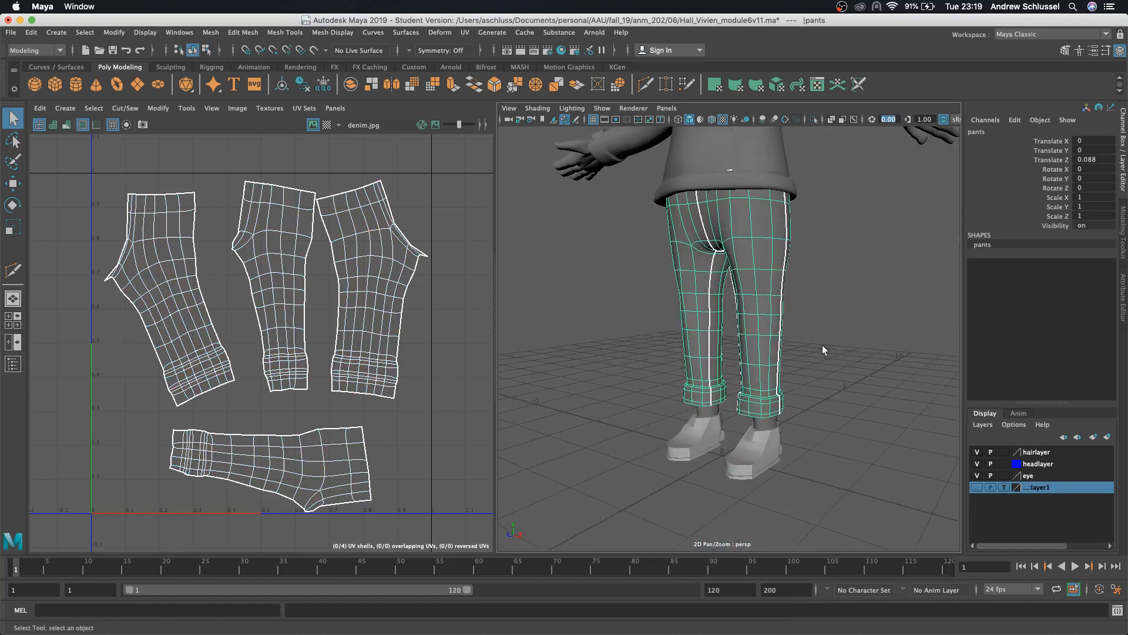
- Select the shoe mesh to show its UV layout over the checker grid
{"action": "left_click", "coordinate": [766, 432]}
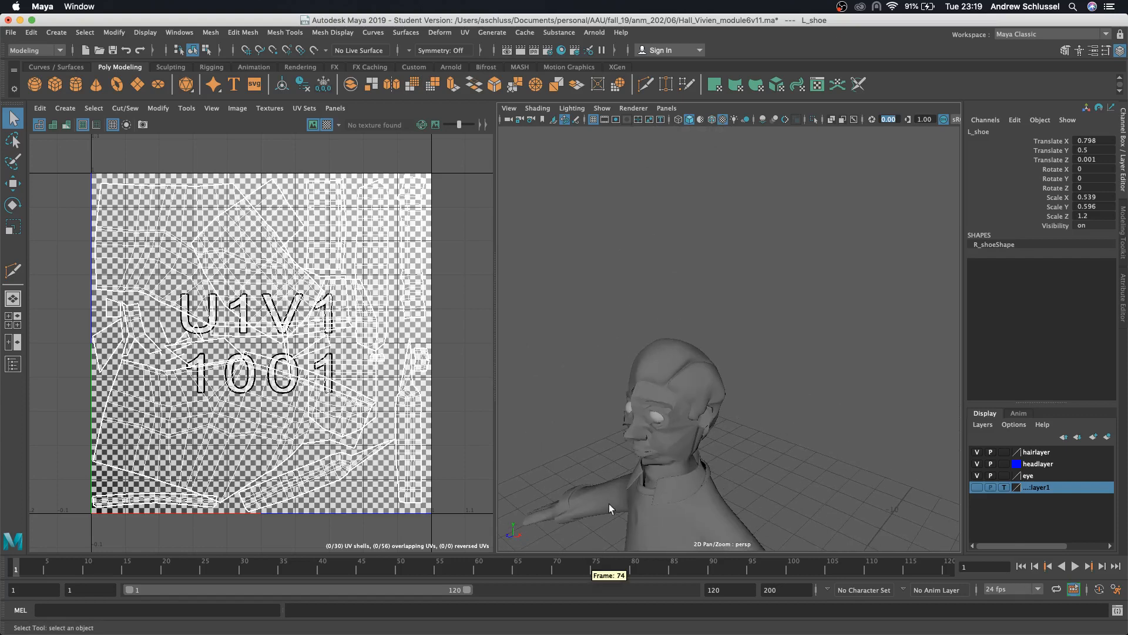
- Select the hair mesh to display its three UV shells over the checker grid
{"action": "left_click", "coordinate": [680, 331]}
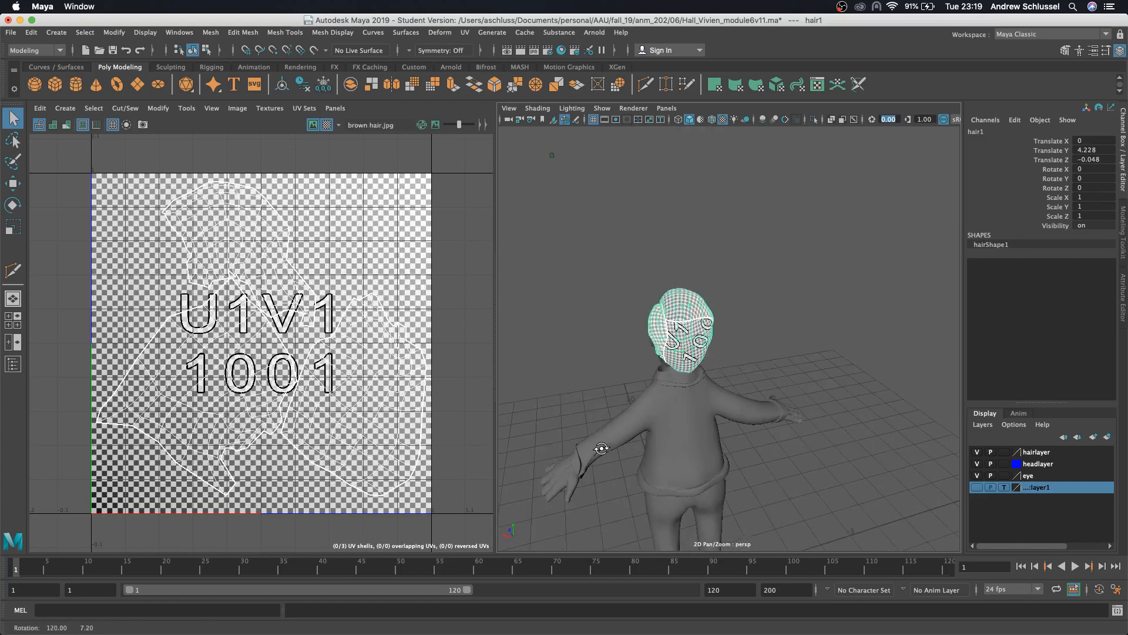